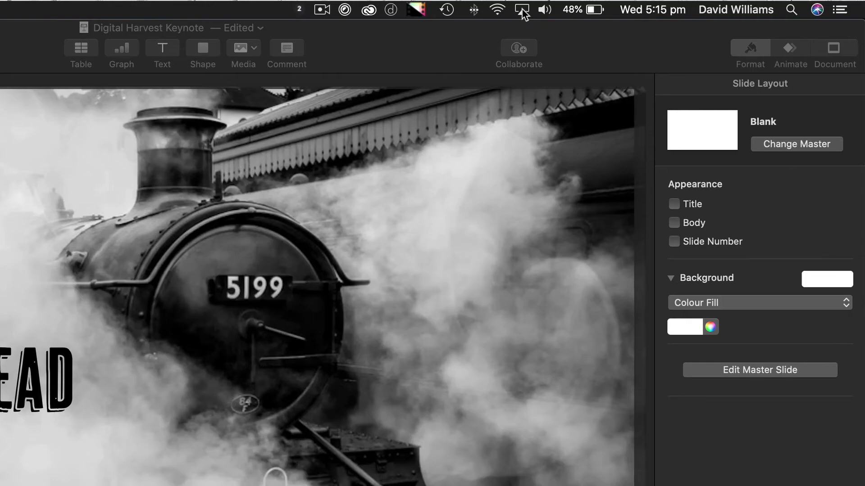
Connect the Mac to the iPad Pro as an AirPlay display from the menu bar.
{"action": "left_click", "coordinate": [520, 9]}
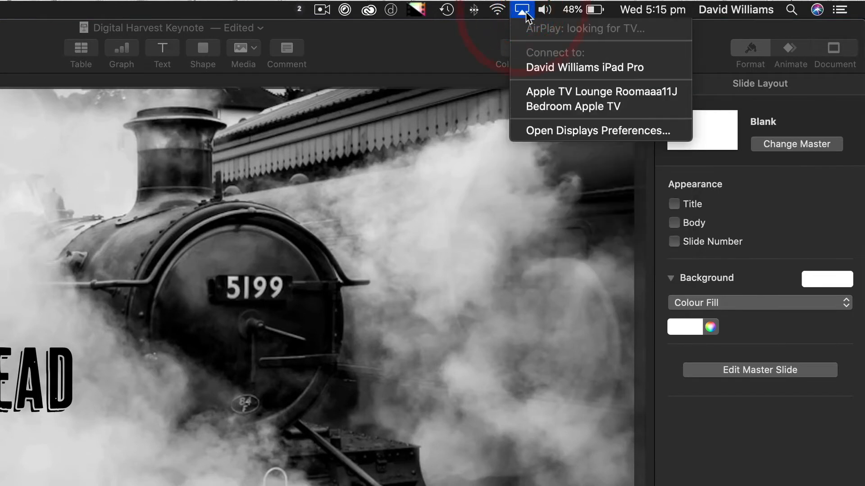
{"action": "mouse_move", "coordinate": [526, 32]}
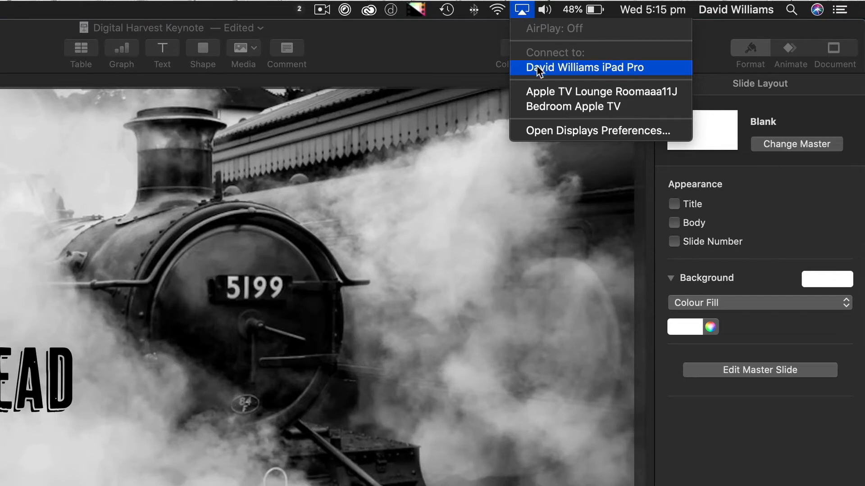
{"action": "left_click", "coordinate": [582, 67]}
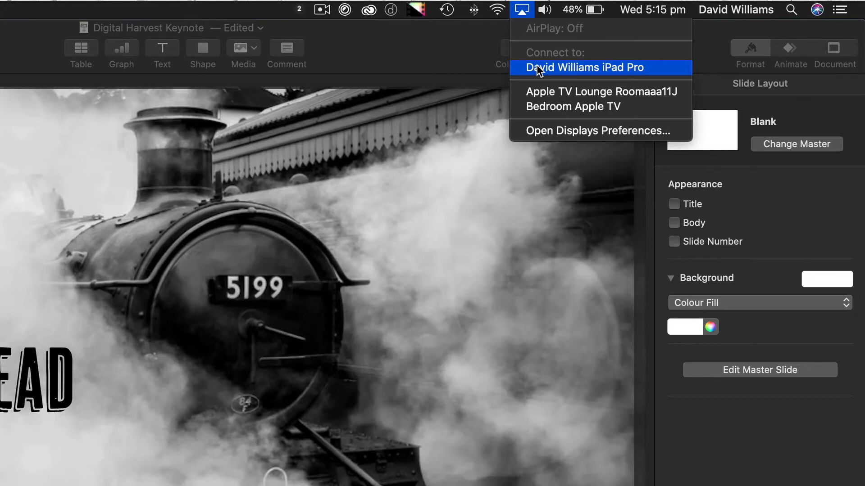
{"action": "left_click", "coordinate": [585, 67]}
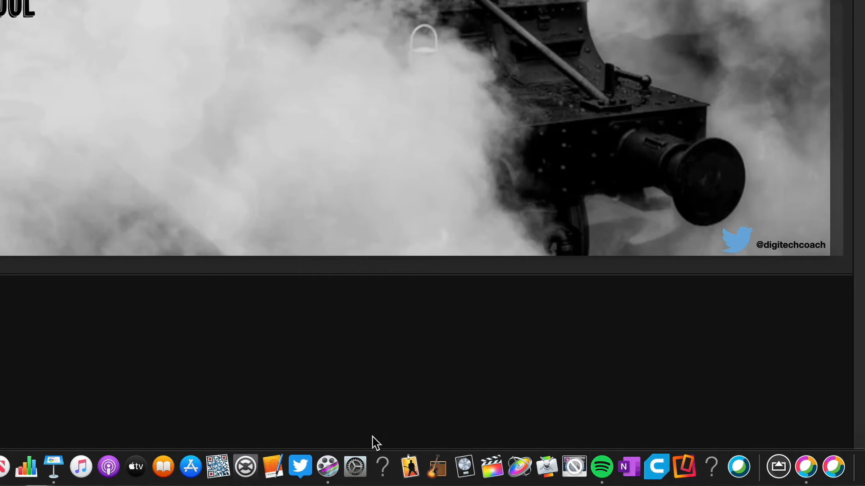
Open the Displays pane in System Preferences from the Dock.
{"action": "left_click", "coordinate": [354, 468]}
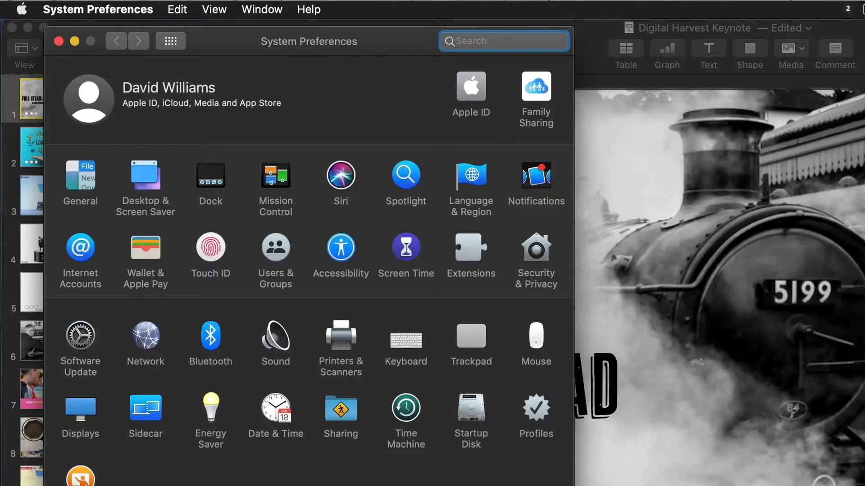
{"action": "left_click", "coordinate": [81, 411]}
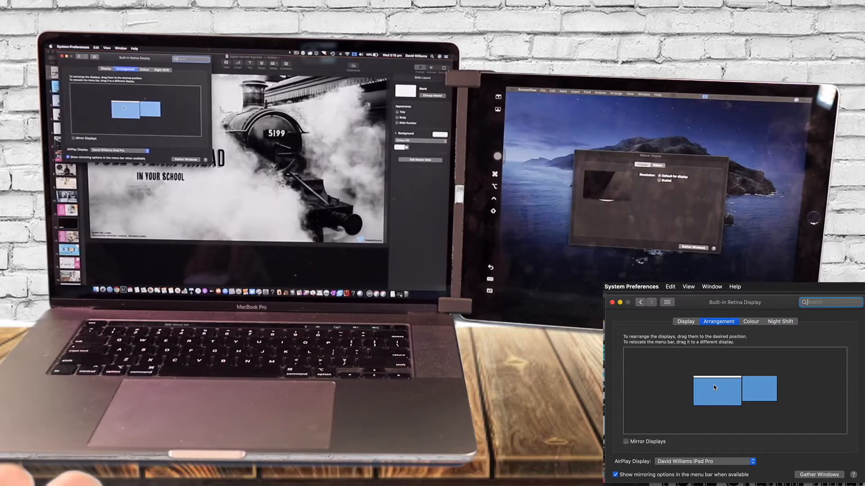
Identify both displays and drag the iPad Pro rectangle beside the built-in display.
{"action": "left_click", "coordinate": [717, 390]}
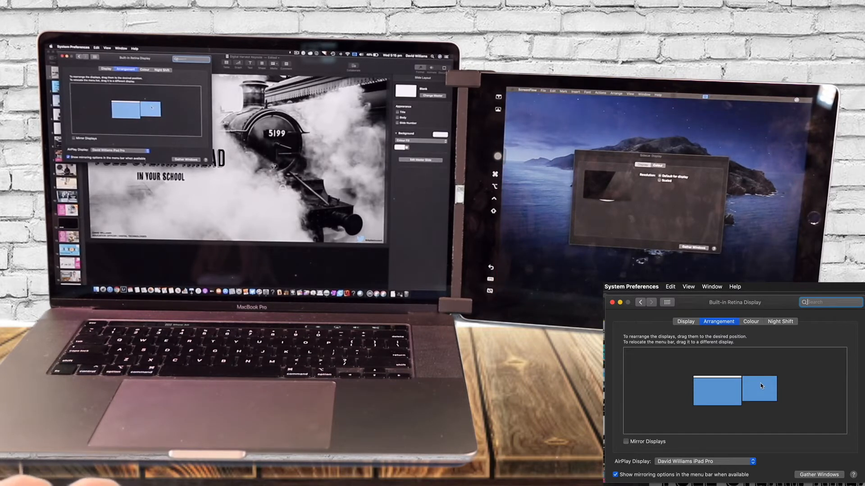
{"action": "left_click", "coordinate": [759, 390]}
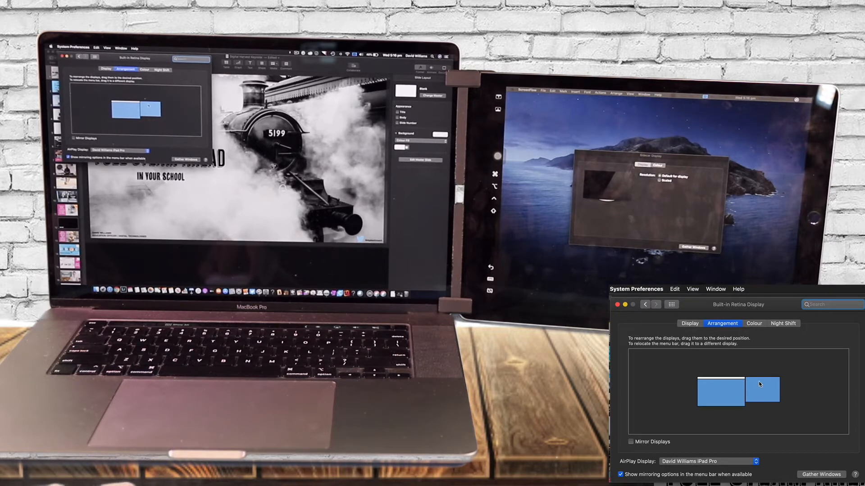
{"action": "left_click_drag", "start_coordinate": [762, 390], "coordinate": [705, 363]}
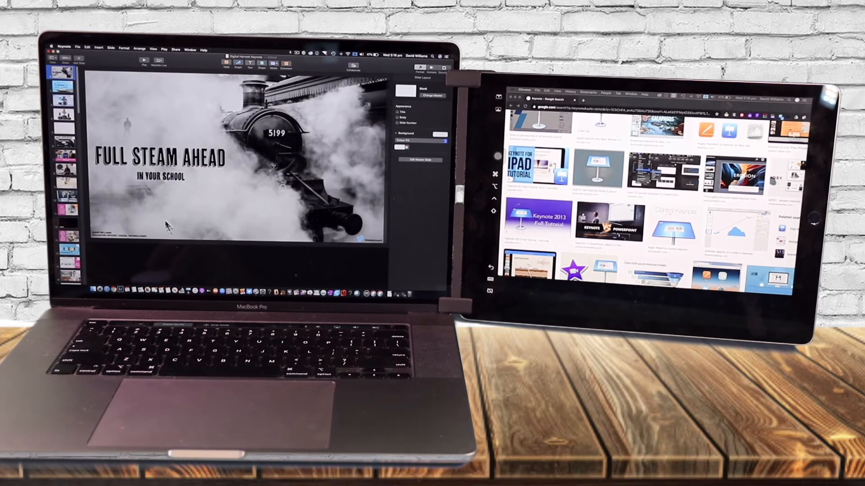
{"action": "mouse_move", "coordinate": [579, 168]}
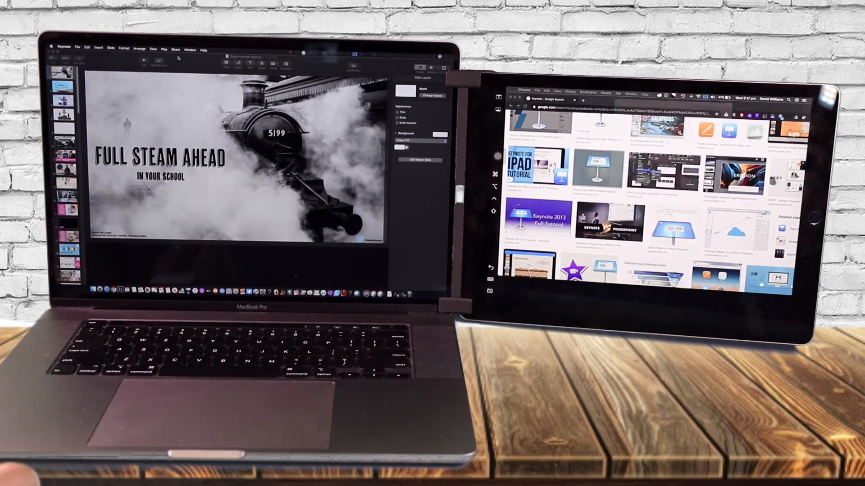
Choose Play > Customise Presenter Display from the Keynote menu bar.
{"action": "left_click", "coordinate": [248, 6]}
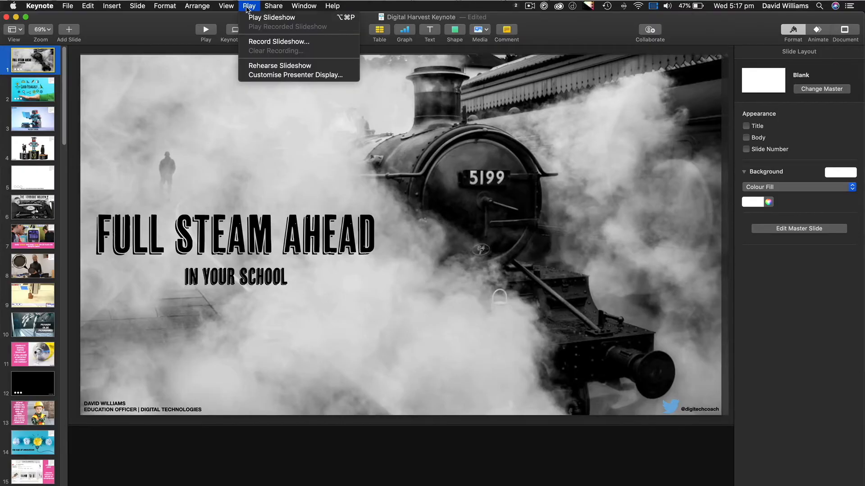
{"action": "mouse_move", "coordinate": [280, 65]}
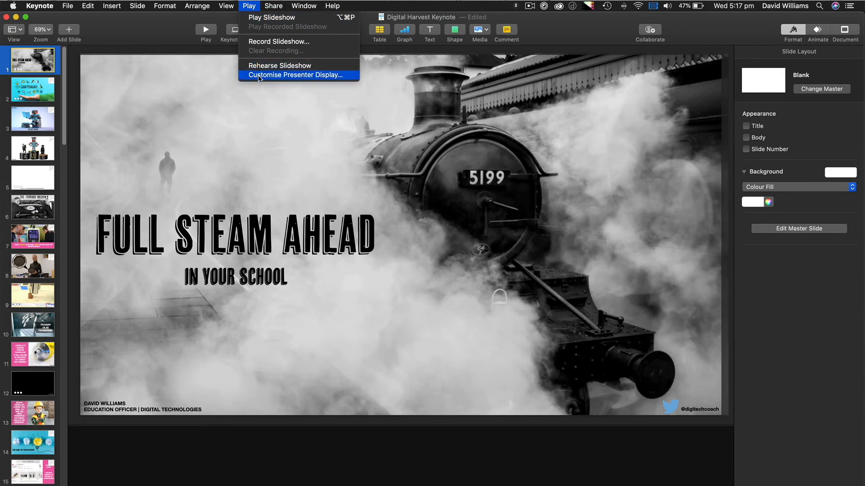
{"action": "left_click", "coordinate": [296, 74]}
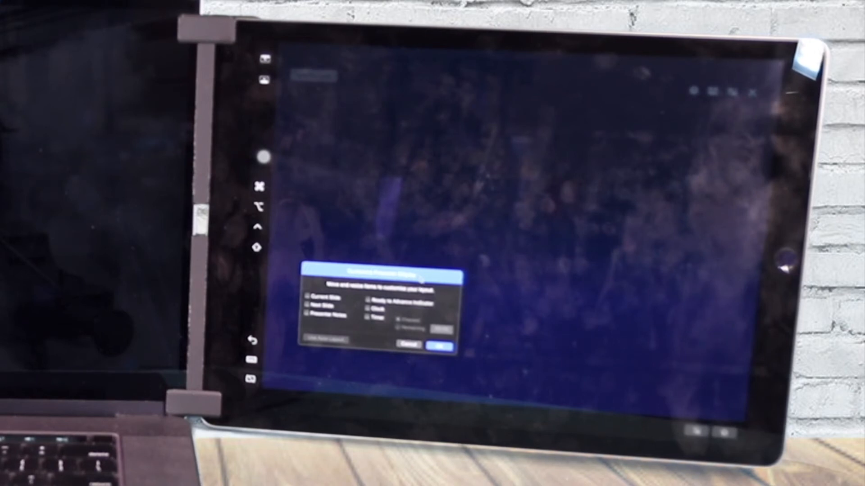
Add the Current Slide and Clock items to the iPad presenter display.
{"action": "left_click", "coordinate": [440, 346]}
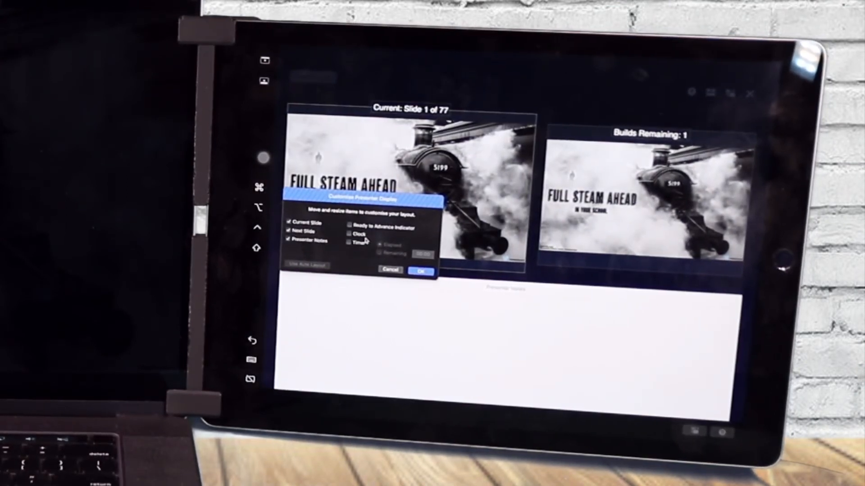
{"action": "left_click", "coordinate": [349, 234]}
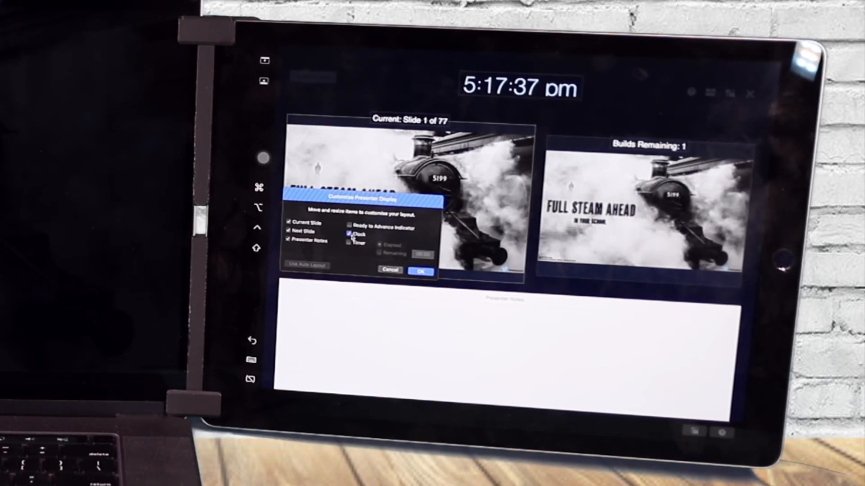